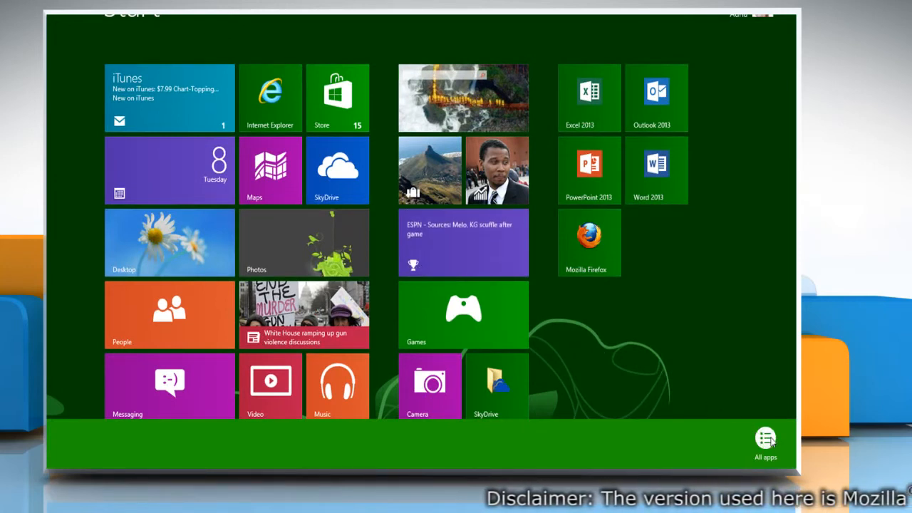
- Leave the Windows 8 Start screen by choosing the Desktop tile
{"action": "left_click", "coordinate": [766, 442]}
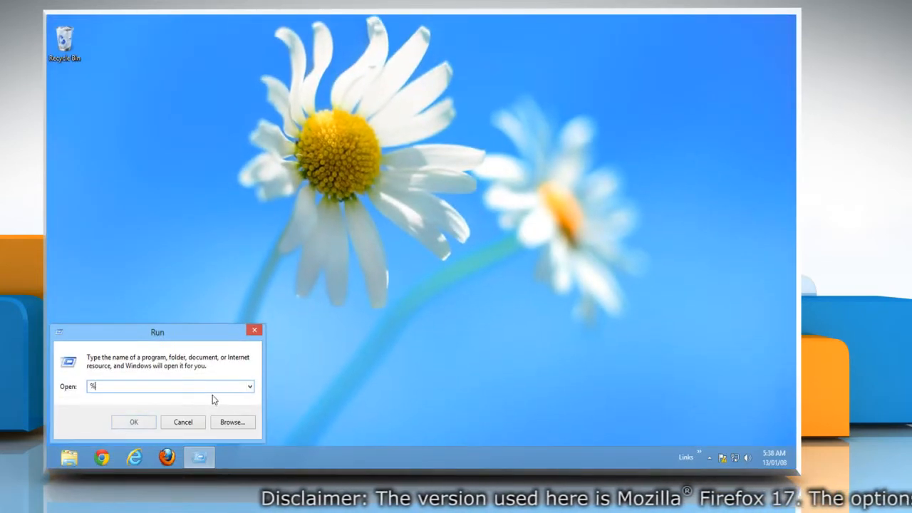
- Run %appdata%\mozilla\firefox\profiles\ to open the Firefox profiles folder
{"action": "type", "text": "appdata%\\mozilla\\firefox\\profiles\\"}
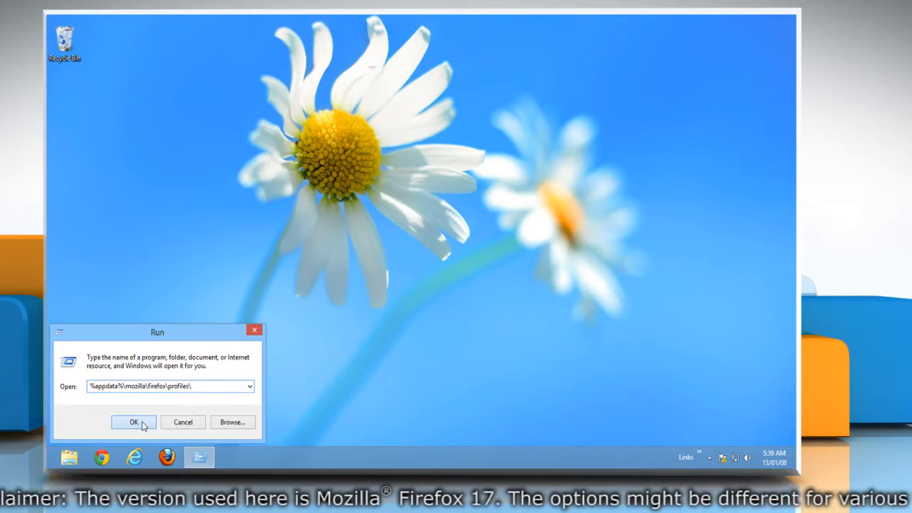
{"action": "left_click", "coordinate": [134, 422]}
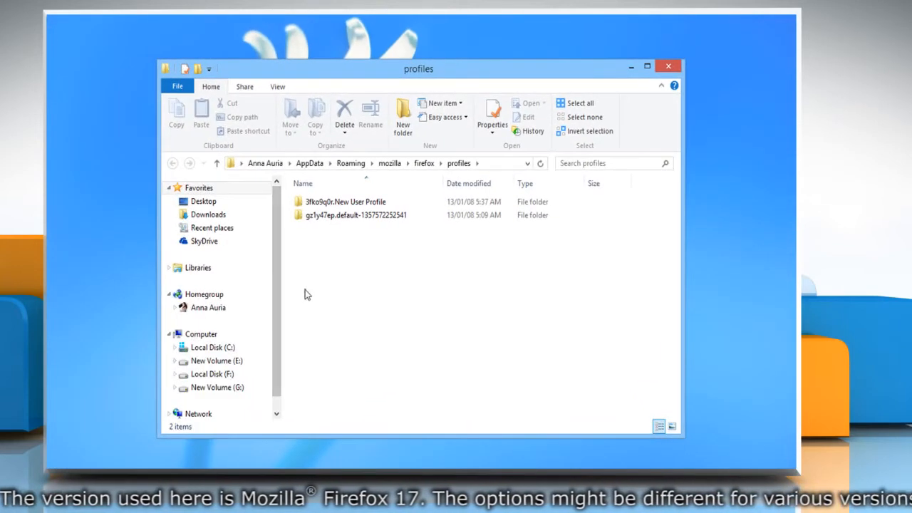
- Select a profile folder, then restore Library bookmarks from the Monday, January 7, 2013 backup
{"action": "left_click", "coordinate": [346, 202]}
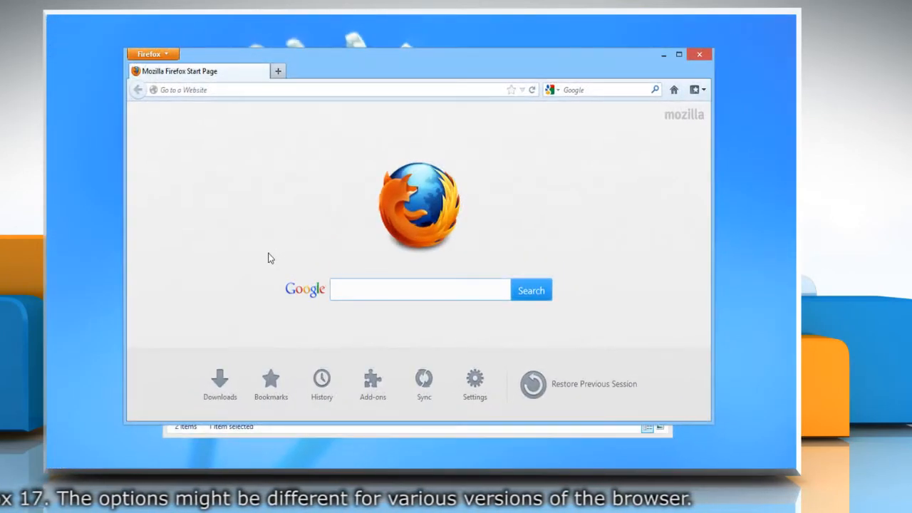
{"action": "left_click", "coordinate": [152, 54]}
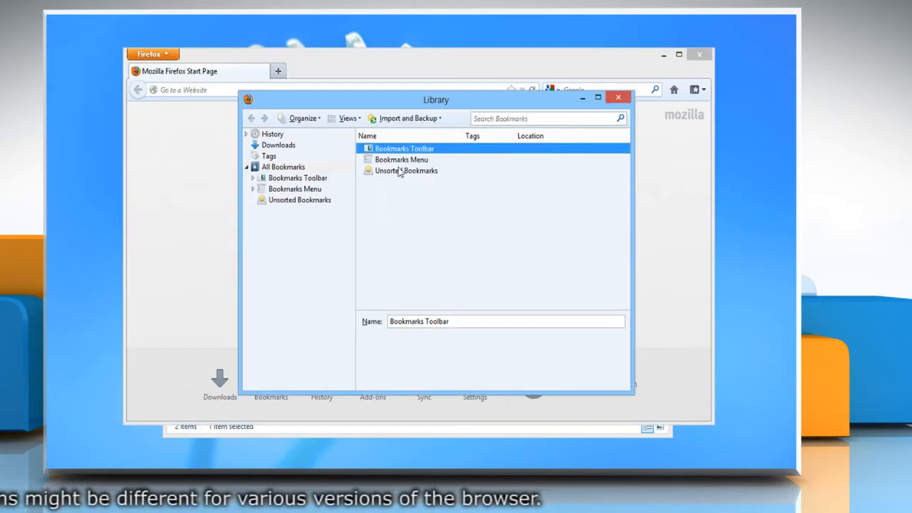
{"action": "left_click", "coordinate": [408, 119]}
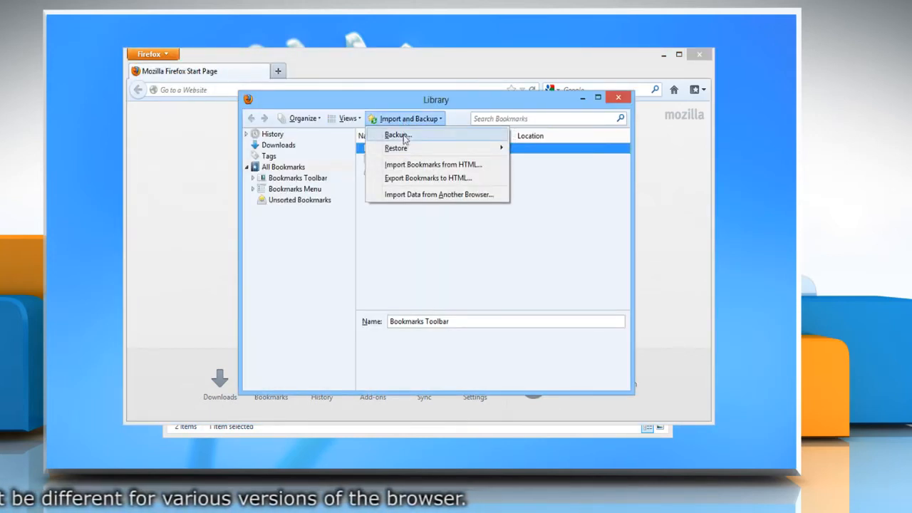
{"action": "mouse_move", "coordinate": [397, 147]}
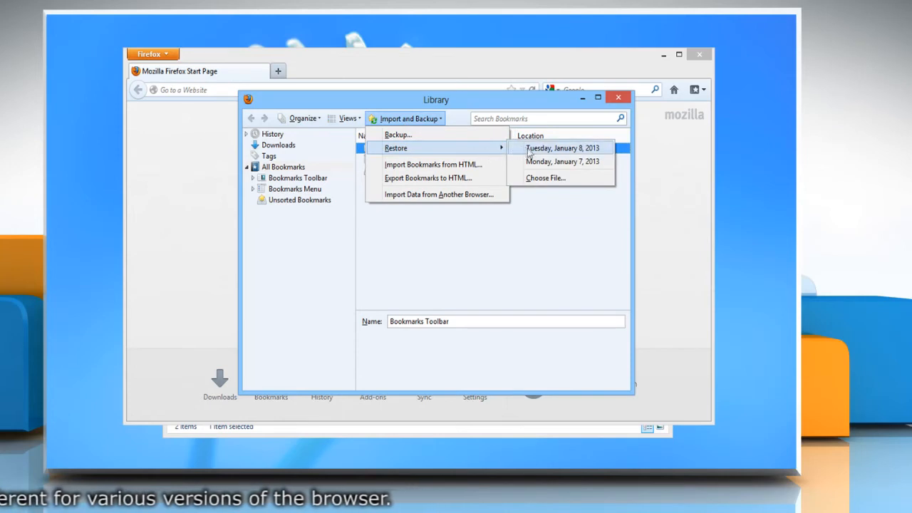
{"action": "mouse_move", "coordinate": [563, 161]}
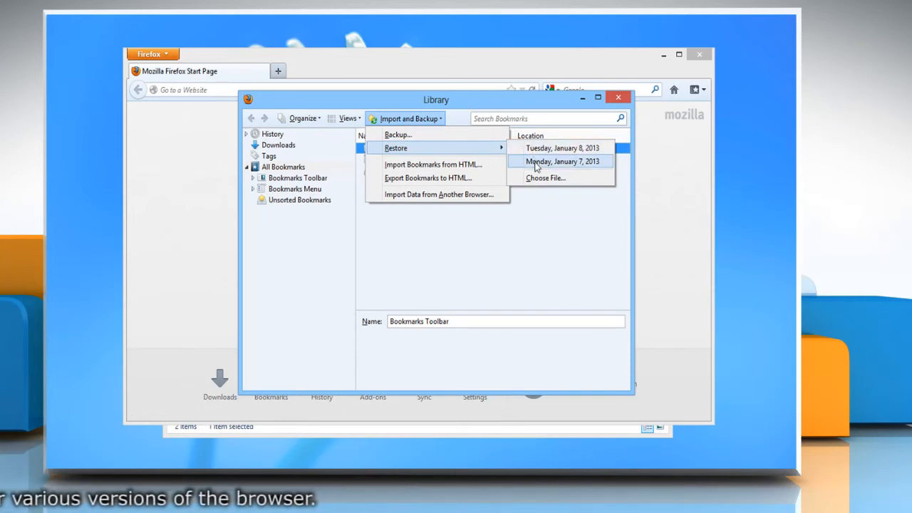
{"action": "left_click", "coordinate": [563, 161]}
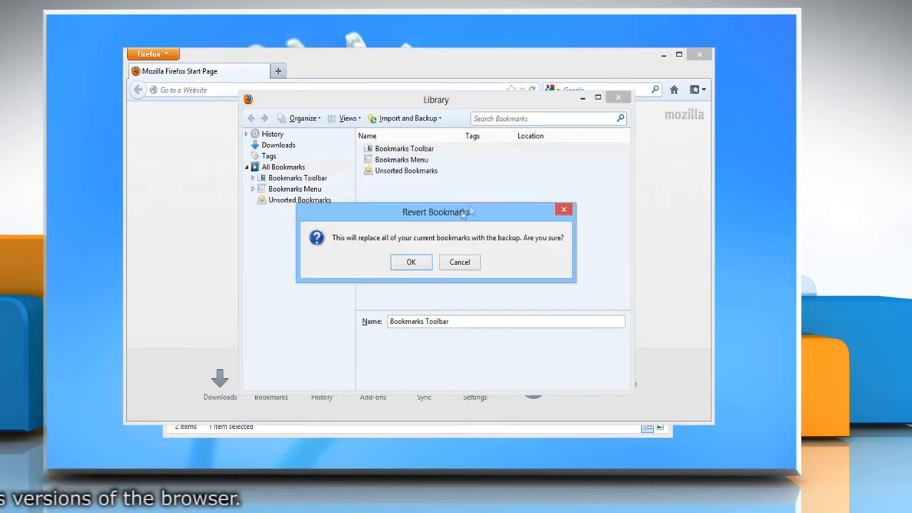
- Confirm replacing bookmarks, then view links in the restored Mozilla Firefox folder
{"action": "left_click", "coordinate": [411, 262]}
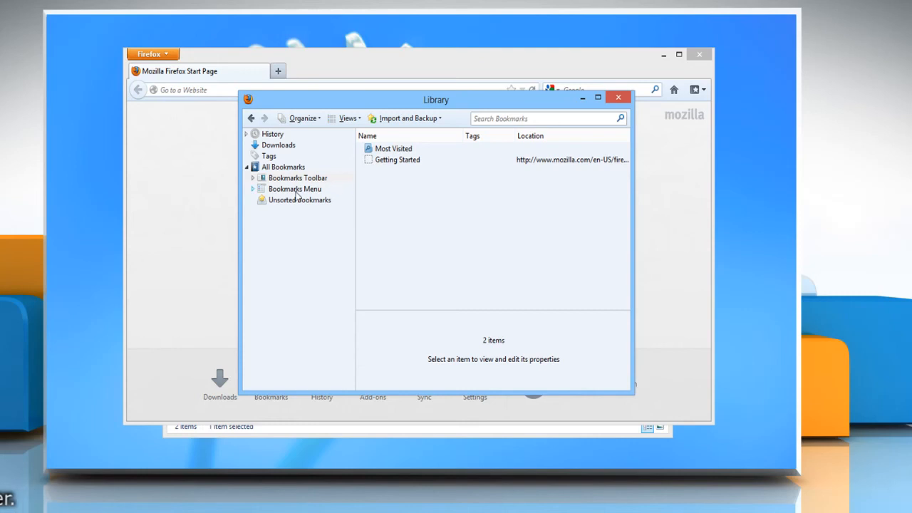
{"action": "left_click", "coordinate": [297, 222]}
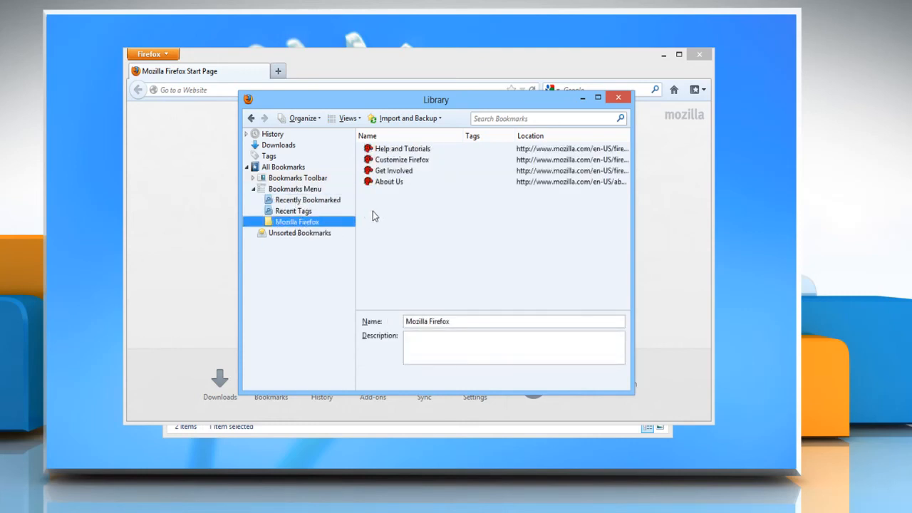